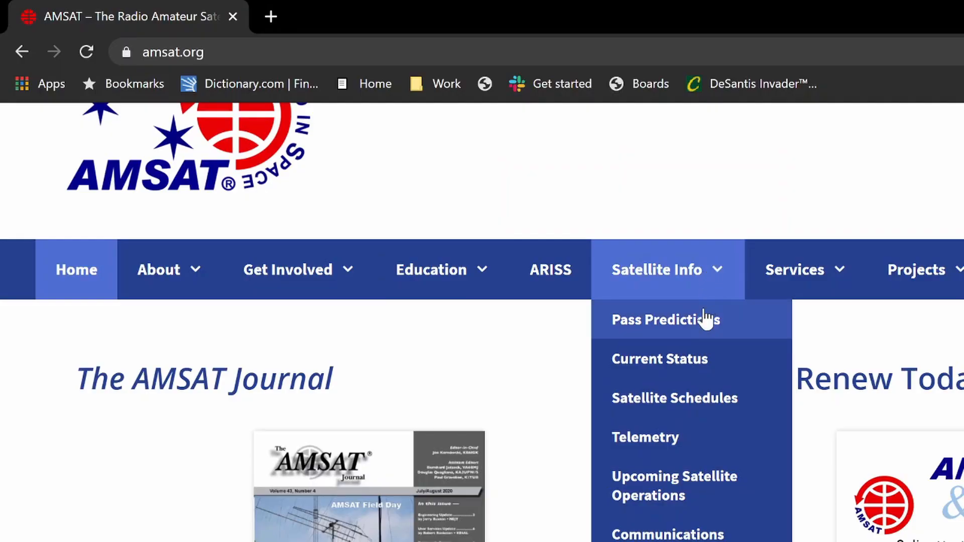
mouse_move(661, 298)
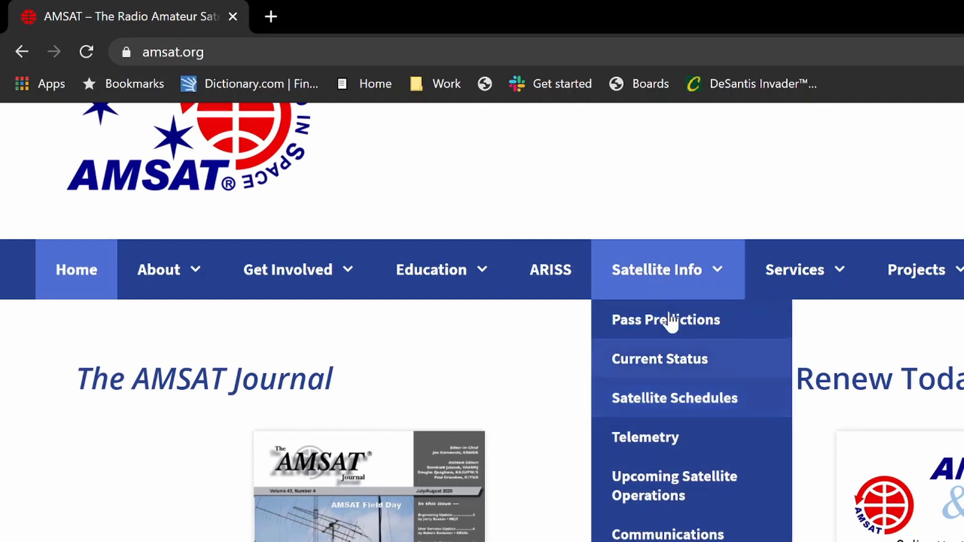
mouse_move(661, 486)
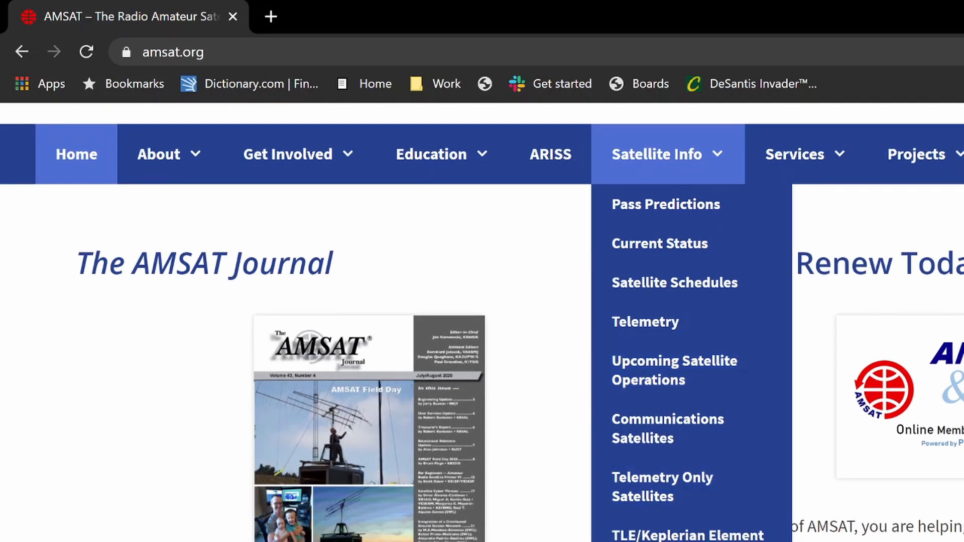
mouse_move(674, 282)
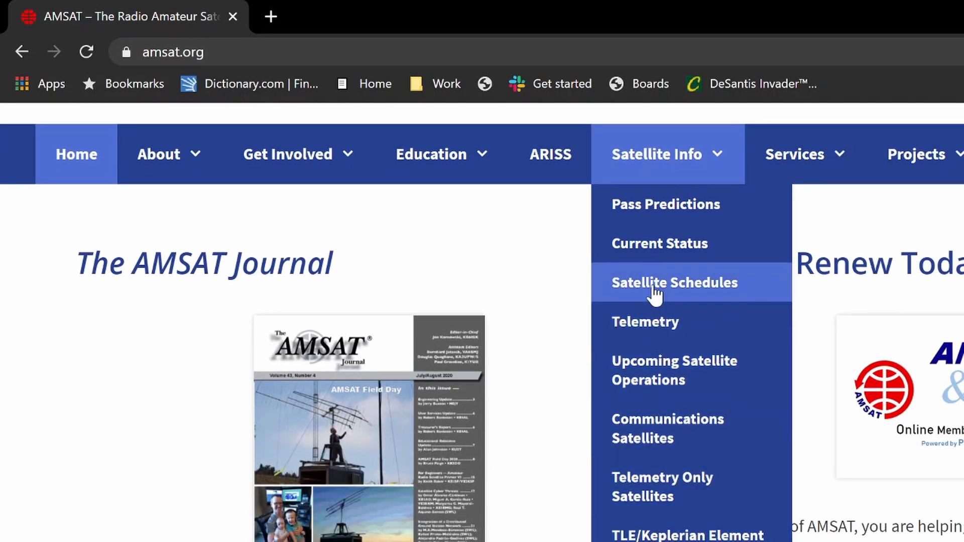
mouse_move(649, 270)
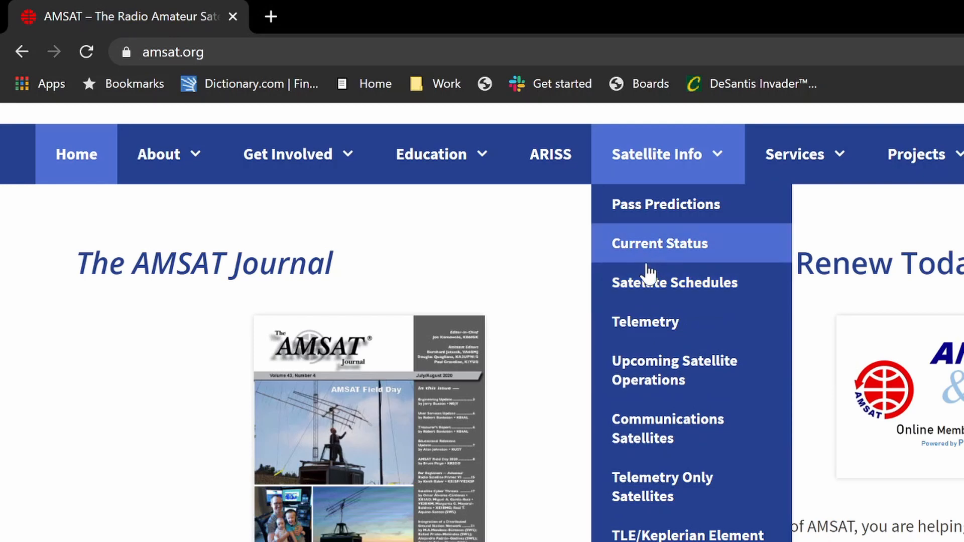
- View the Live OSCAR Satellite Status grid down to the XW-2 series, AO-27 and RS-44 reports
left_click(659, 243)
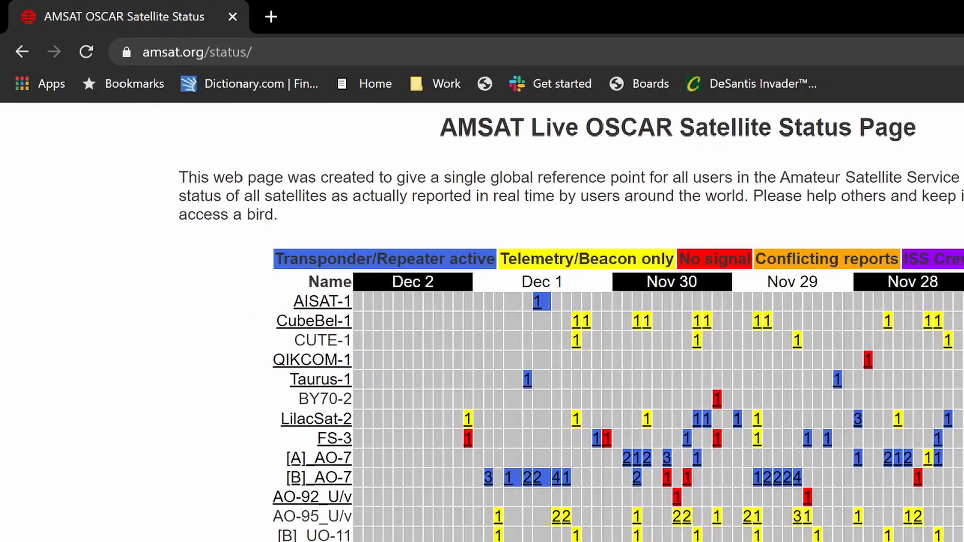
scroll("down", 3)
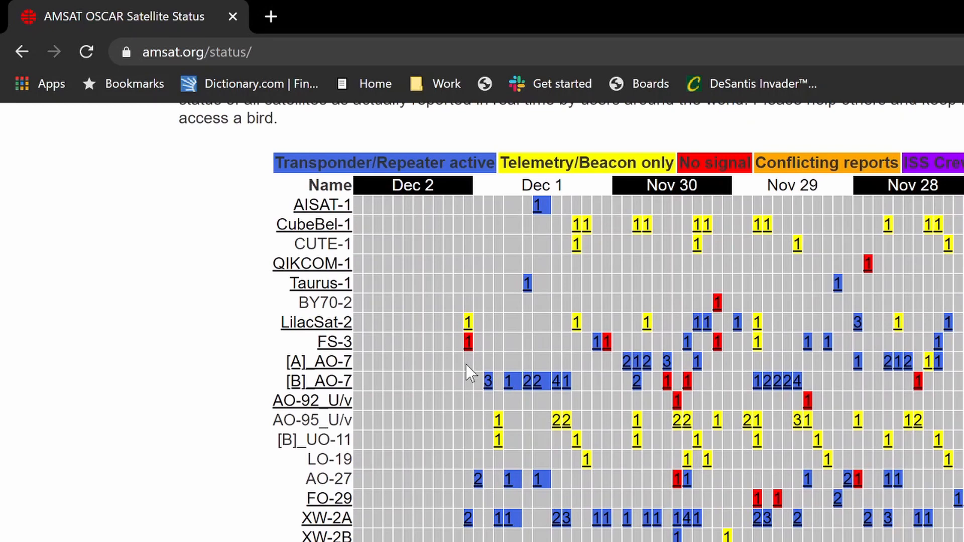
scroll("down", 3)
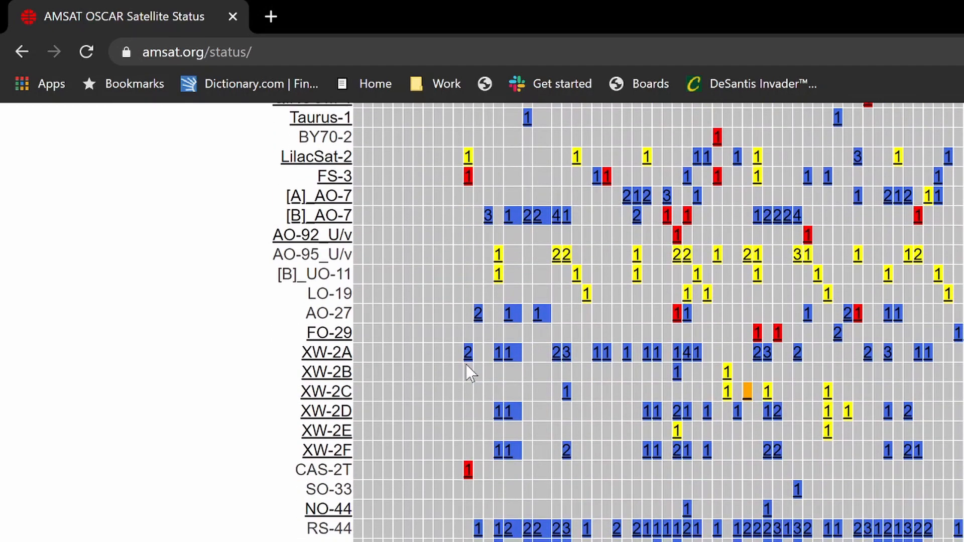
scroll("down", 3)
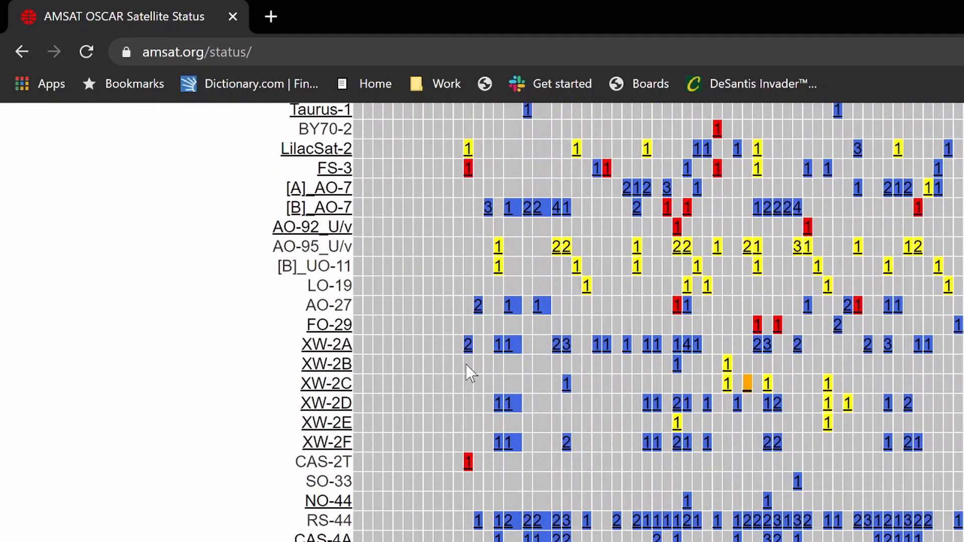